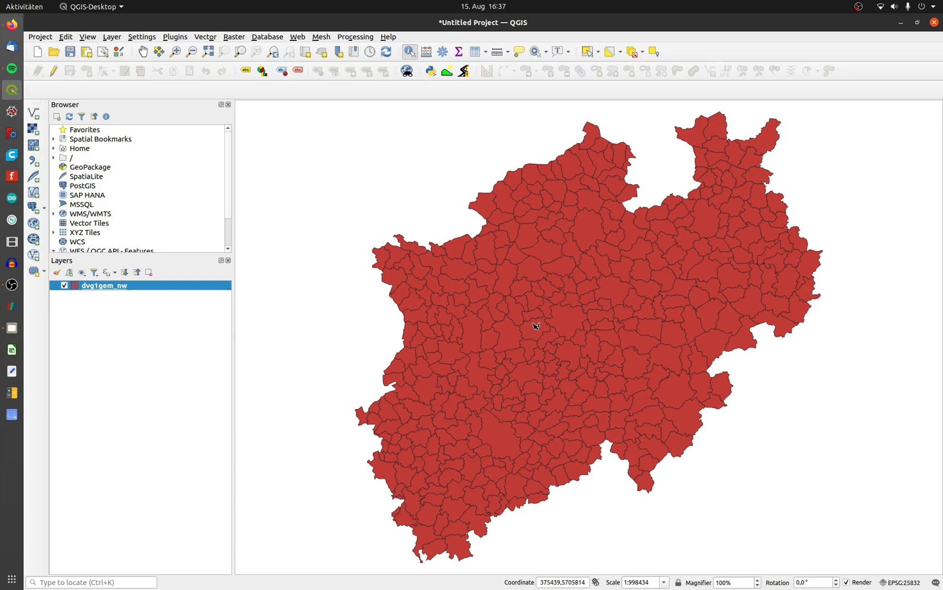
After checking one municipality's attributes, create a new print layout titled Atlas
left_click(427, 251)
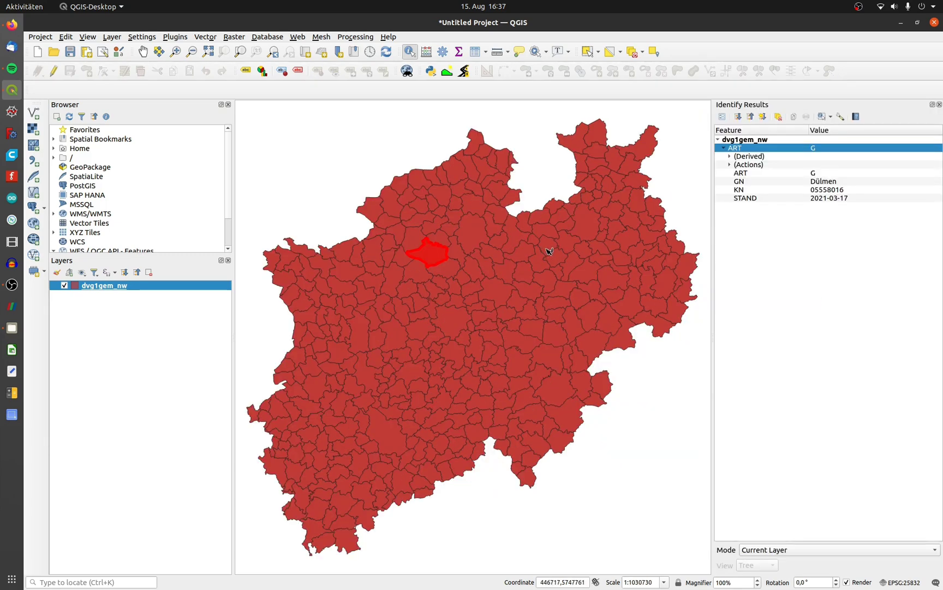
left_click(782, 181)
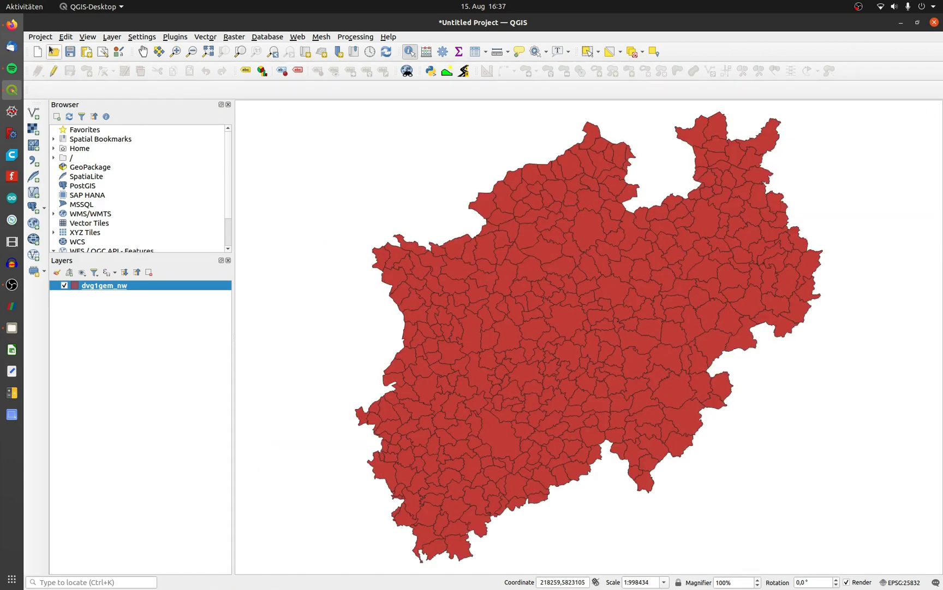
left_click(39, 37)
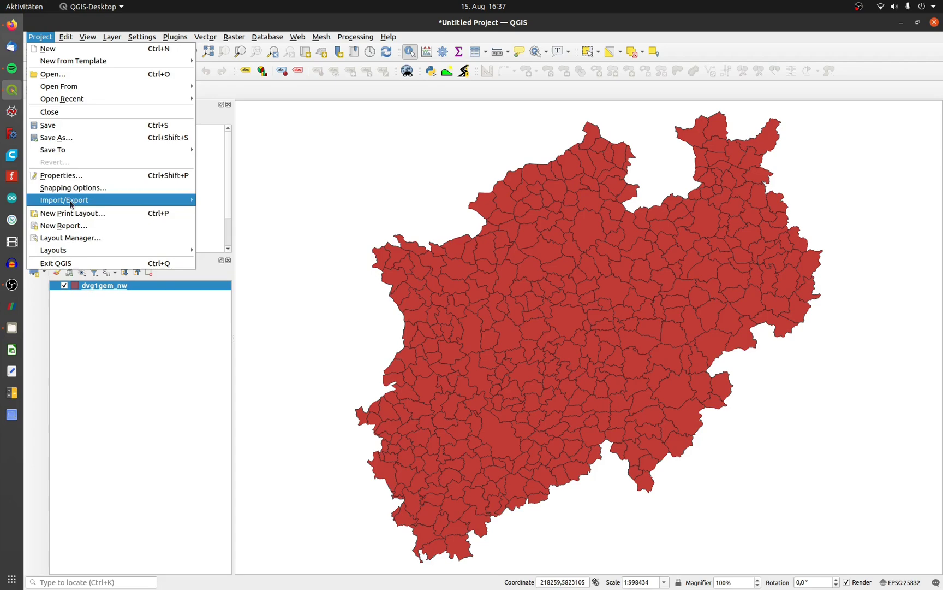
left_click(73, 213)
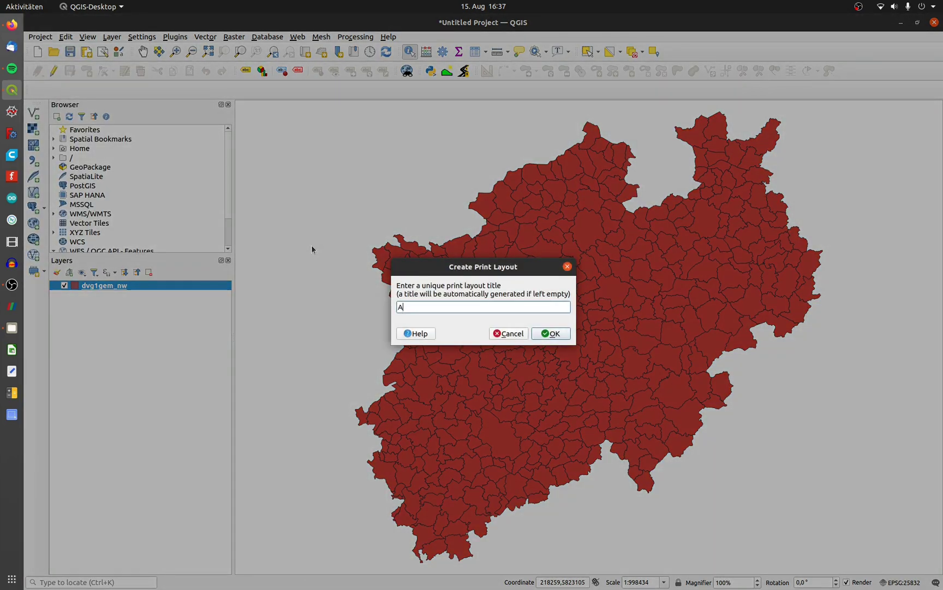
left_click(550, 333)
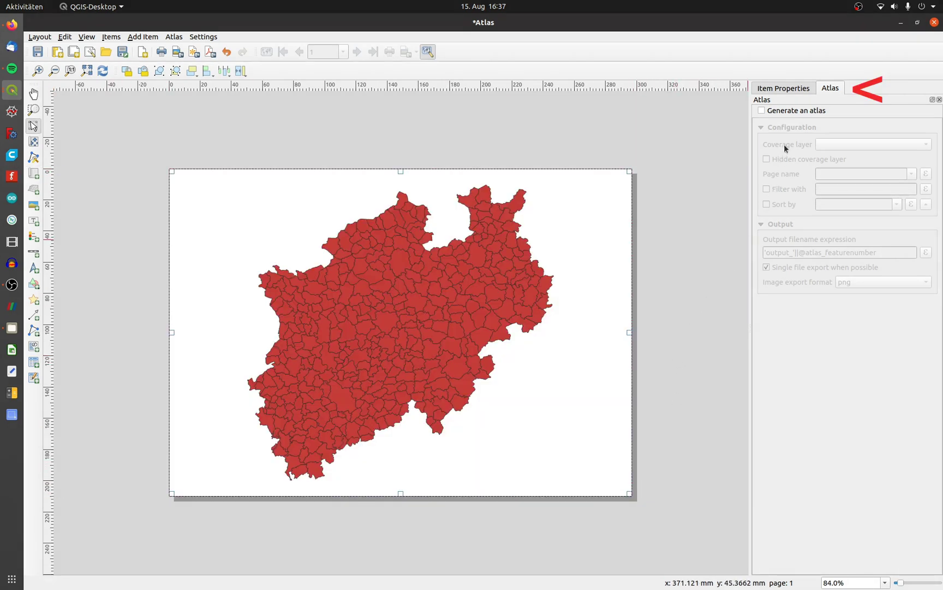
Enable atlas generation with dvg1gem_nw as coverage layer and GN as page name
left_click(762, 110)
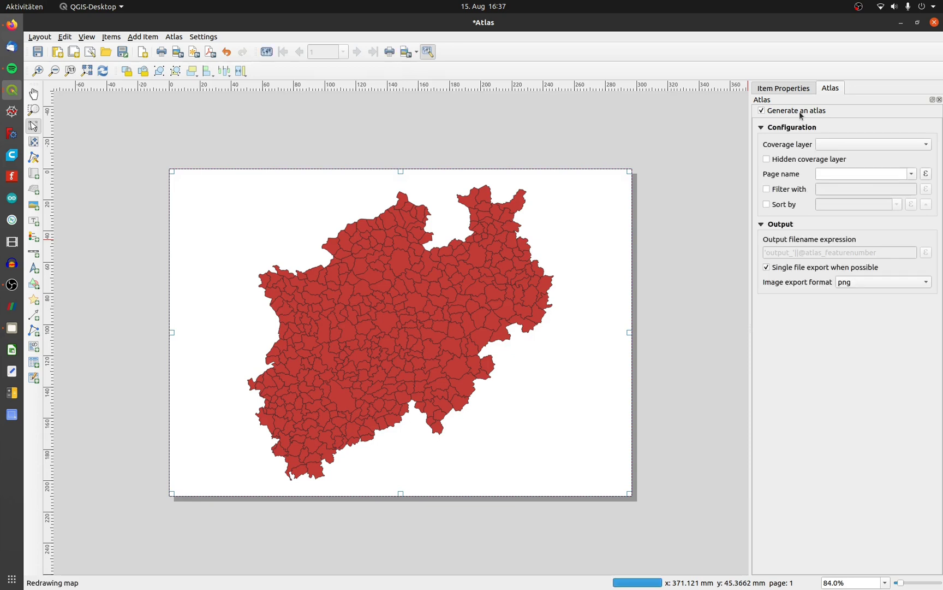
left_click(872, 144)
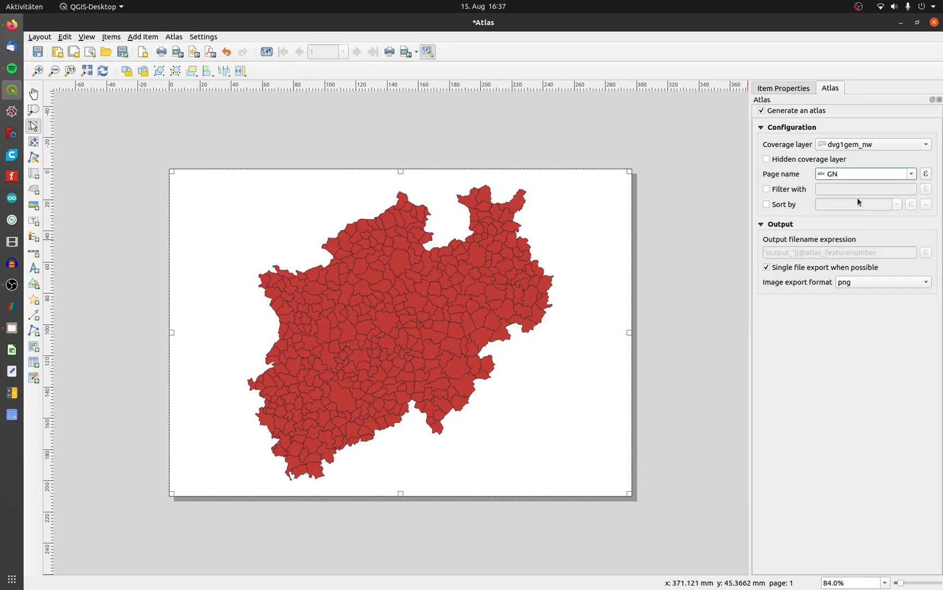
left_click(864, 174)
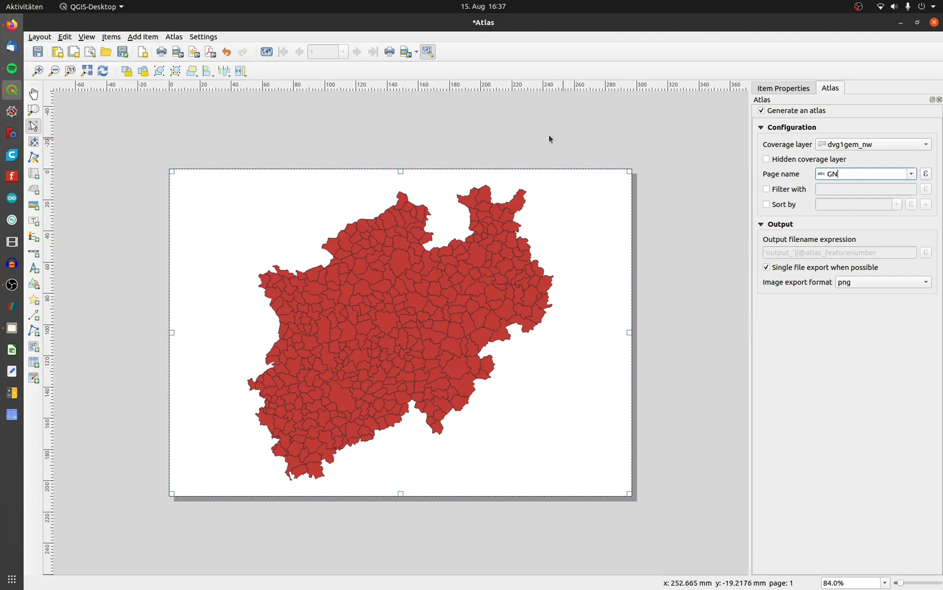
Preview the atlas and step through a couple of municipality pages
left_click(267, 51)
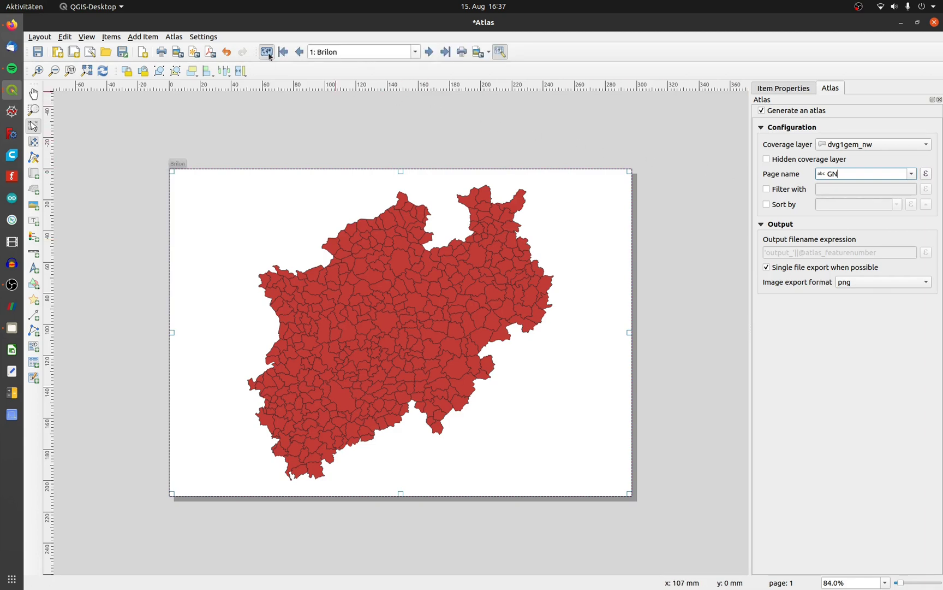
left_click(429, 51)
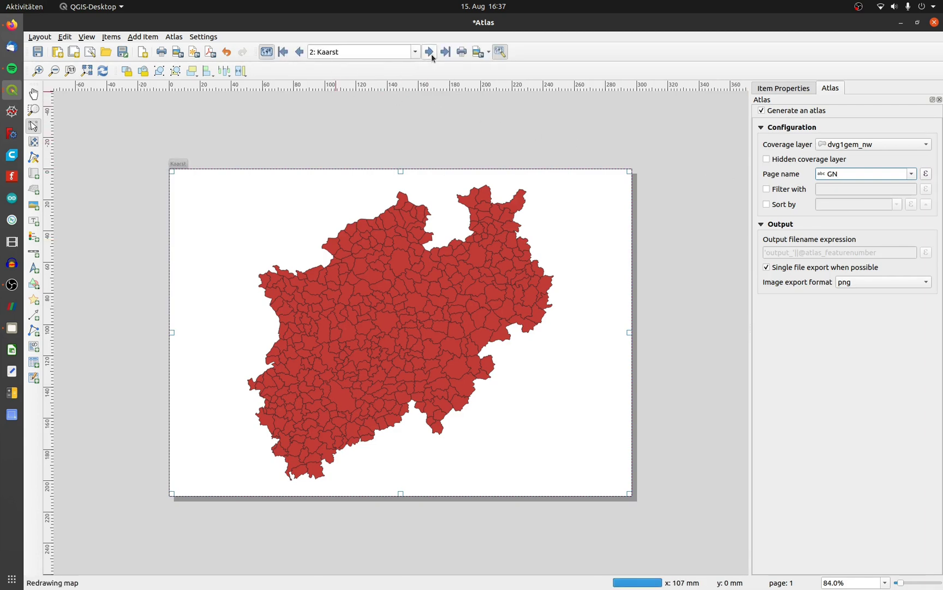
left_click(429, 52)
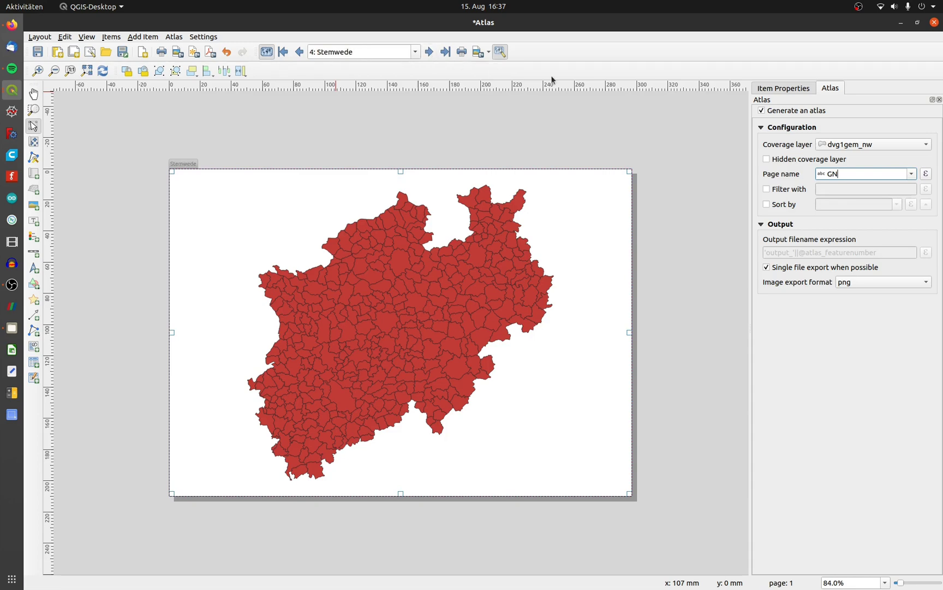
left_click(783, 87)
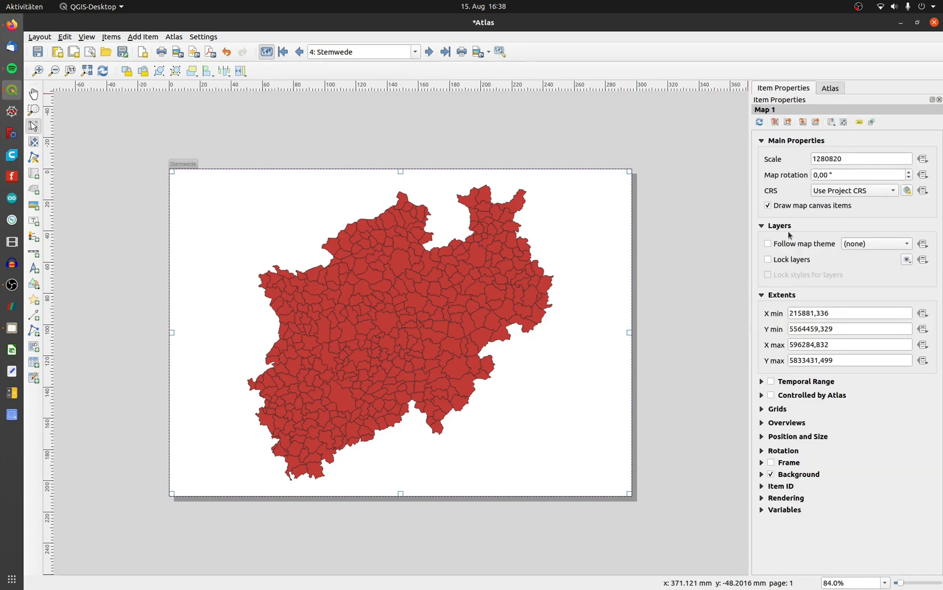
Make the map item atlas-controlled and check the first pages follow each municipality
left_click(771, 394)
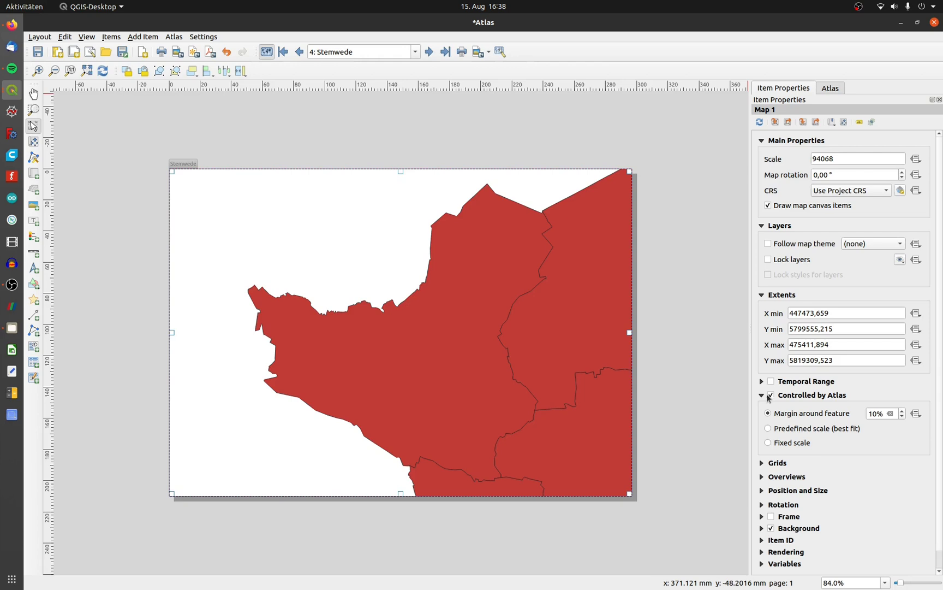
left_click(283, 52)
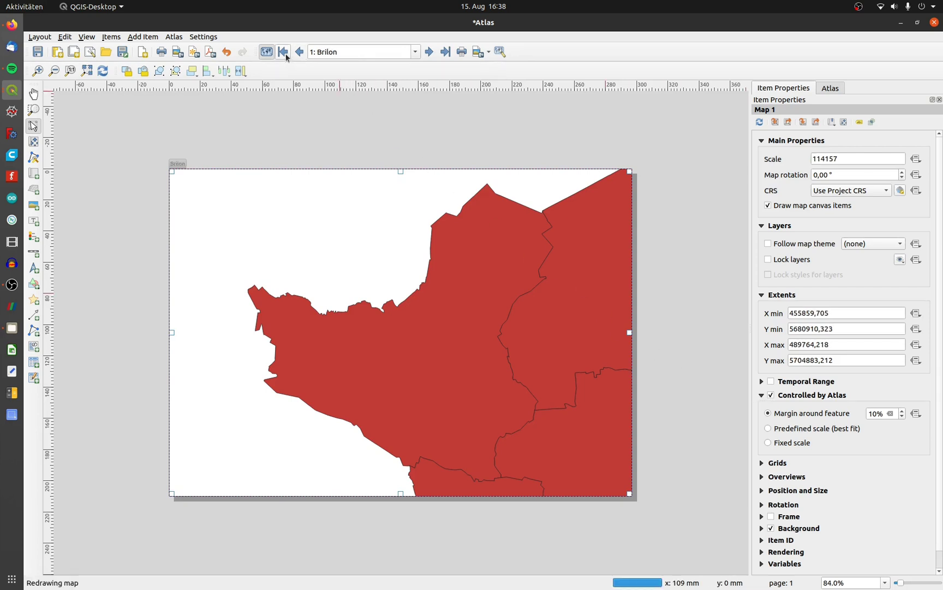
left_click(282, 51)
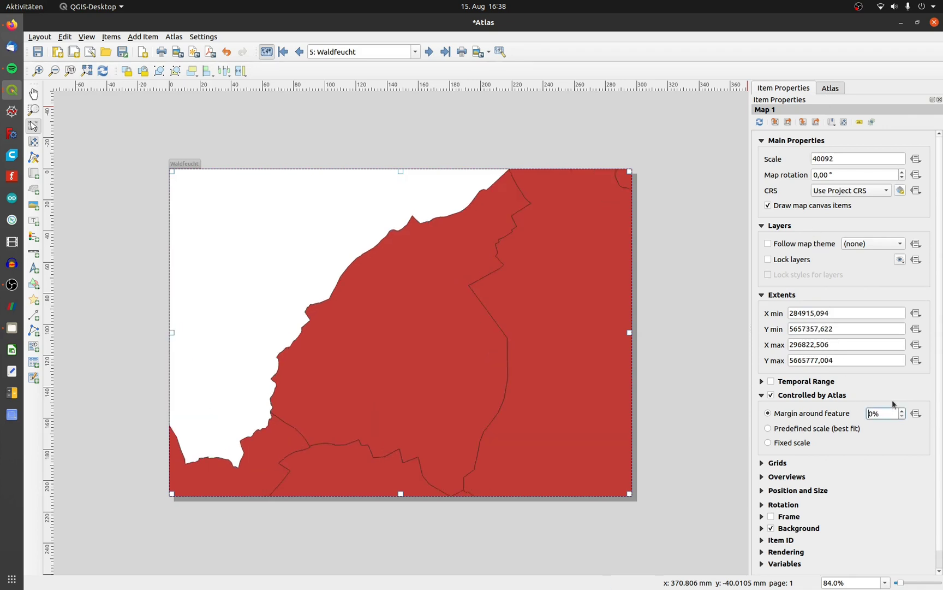
Use a predefined best-fit scale per municipality and start exporting the atlas as images
left_click(769, 428)
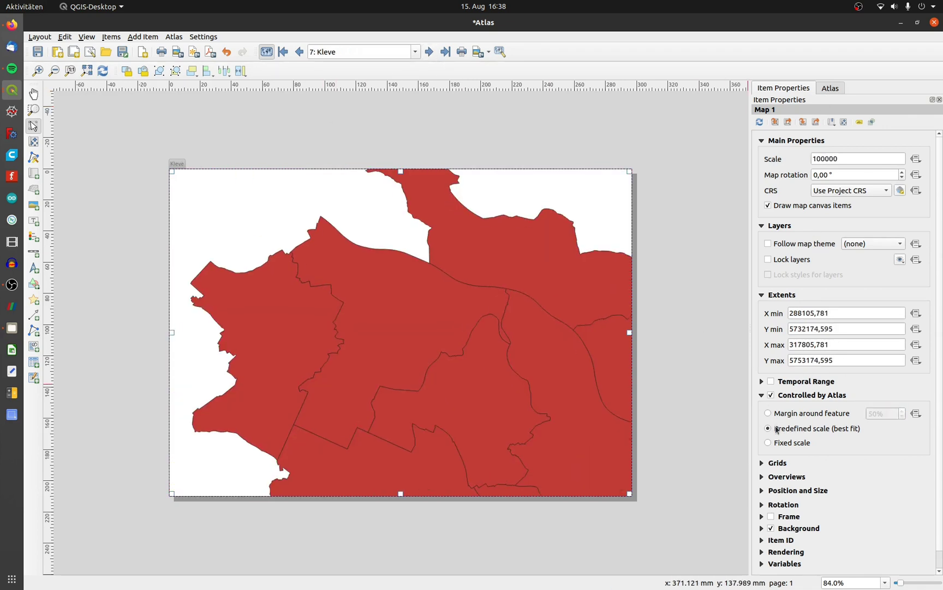
left_click(428, 51)
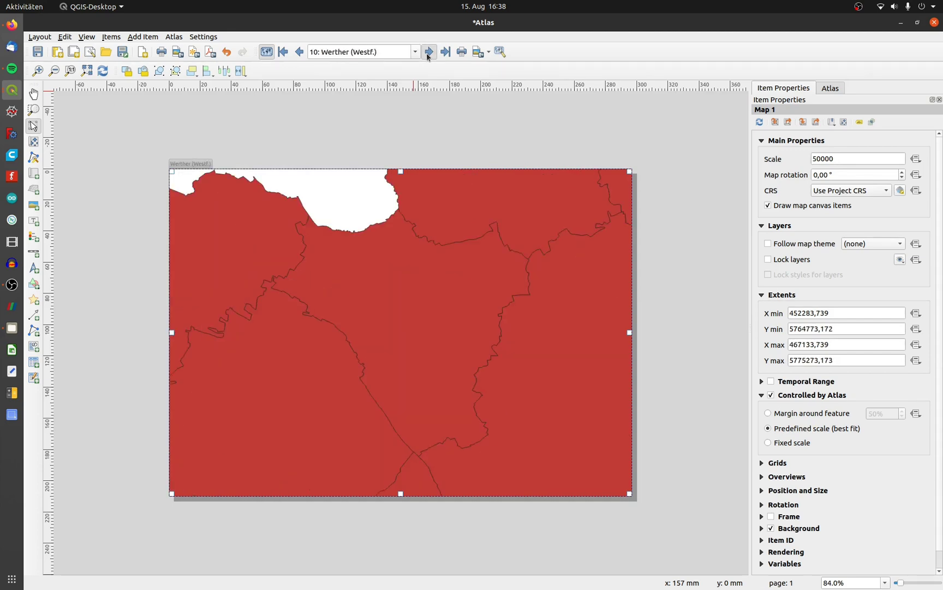
left_click(428, 52)
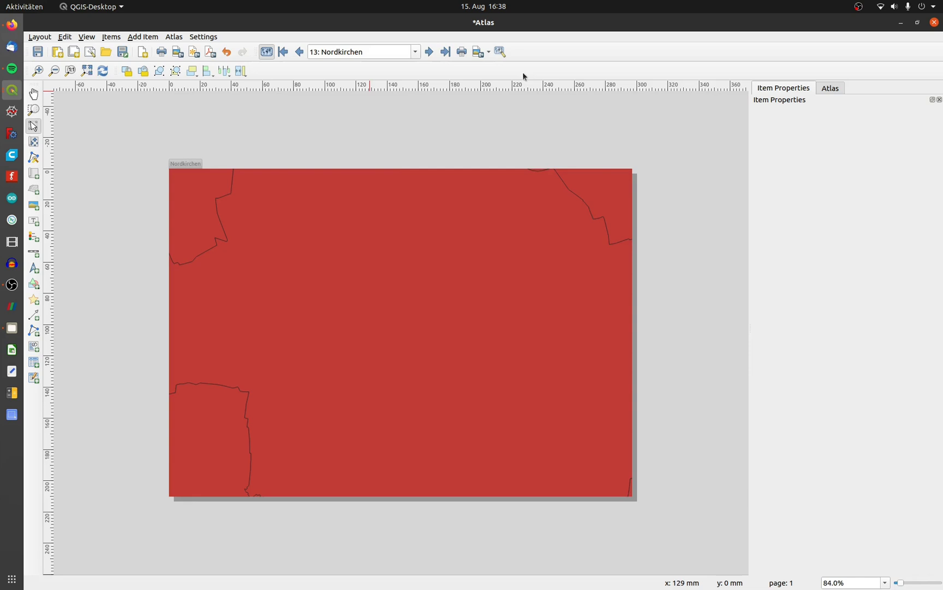
left_click(830, 88)
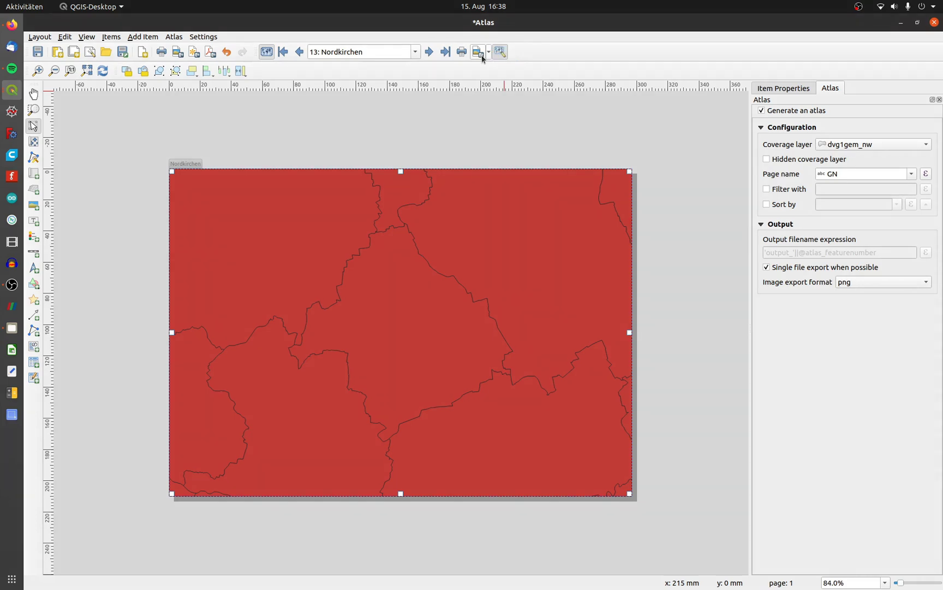
left_click(476, 51)
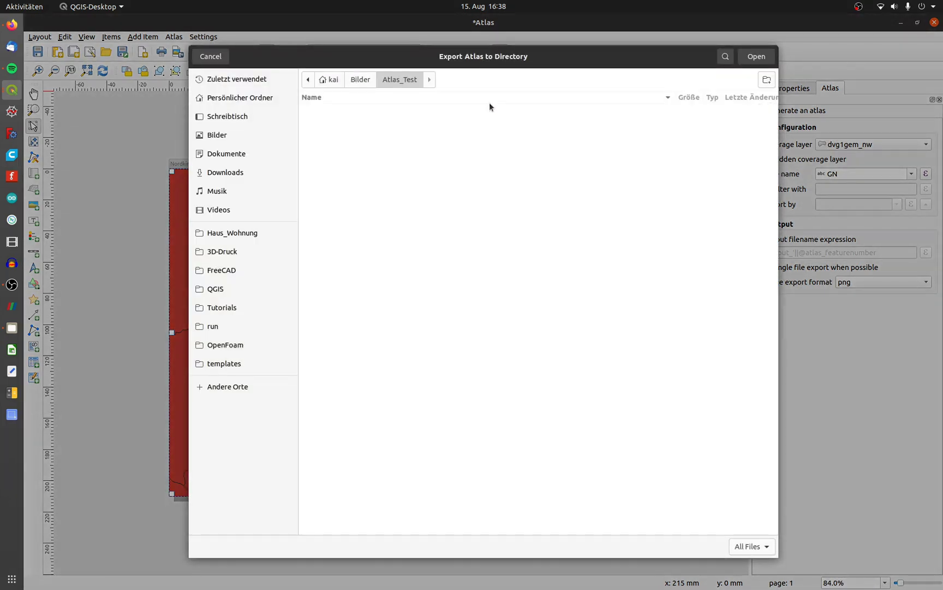
Export the atlas pages as 300 dpi PNG images into the Atlas_Test folder
left_click(756, 56)
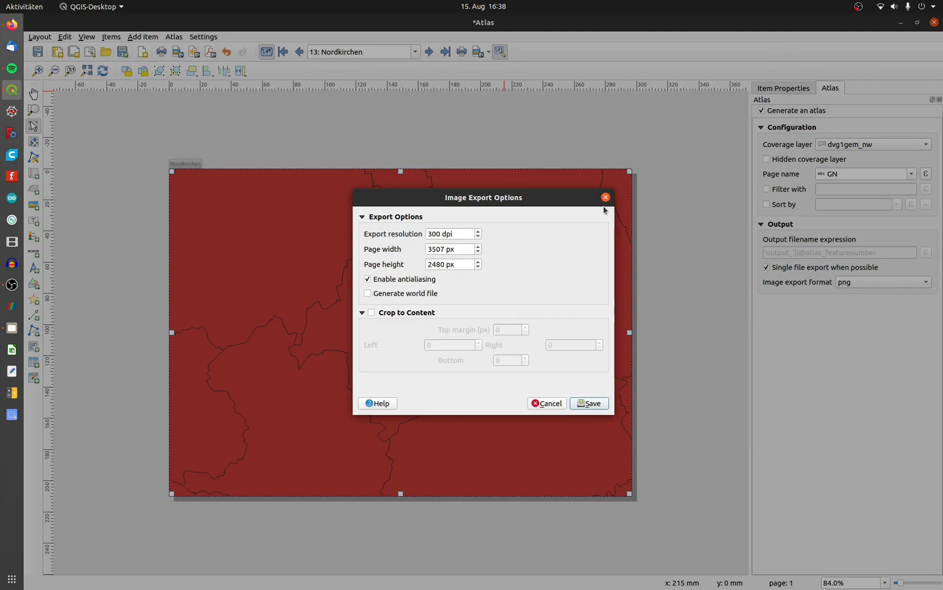
mouse_move(591, 361)
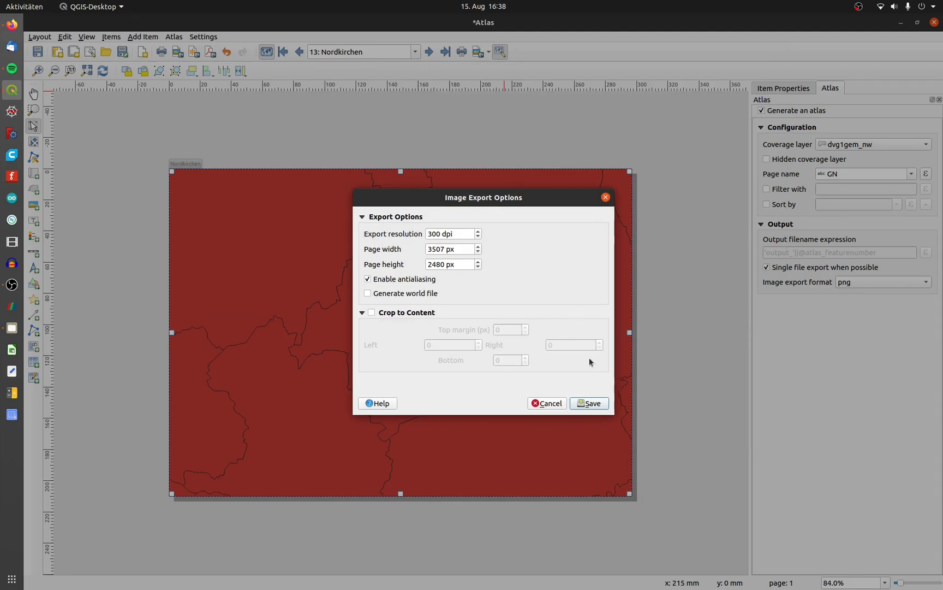
left_click(589, 402)
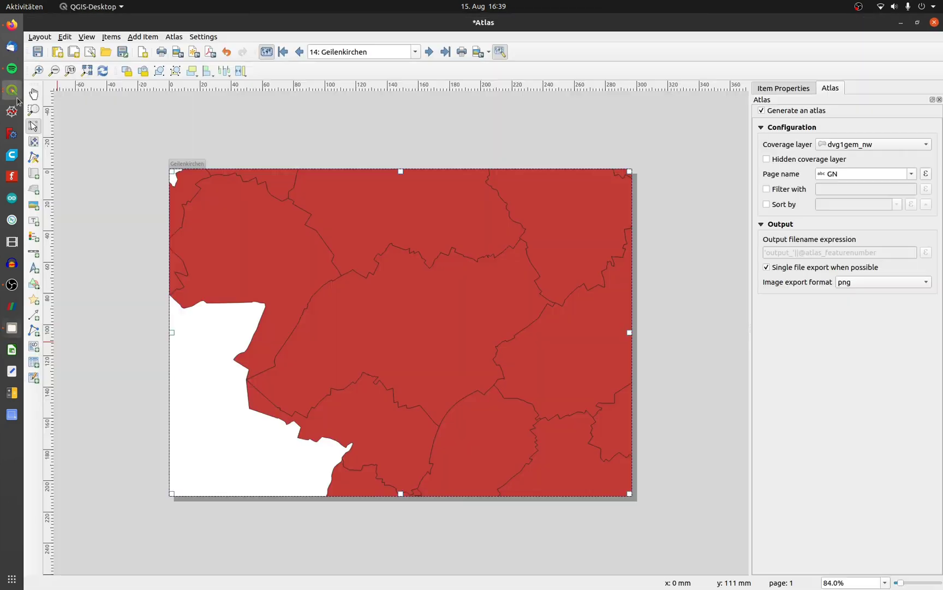
mouse_move(798, 247)
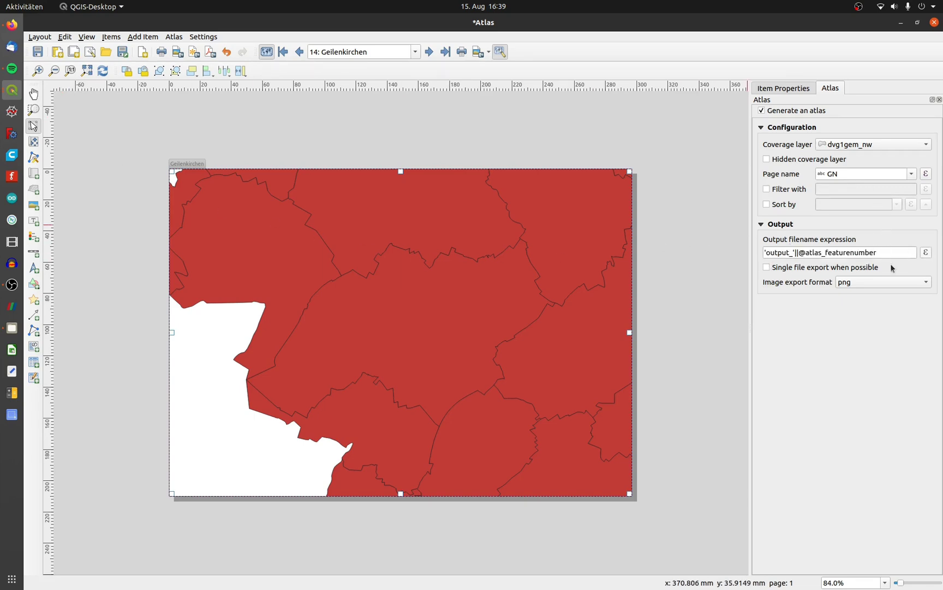
left_click(925, 252)
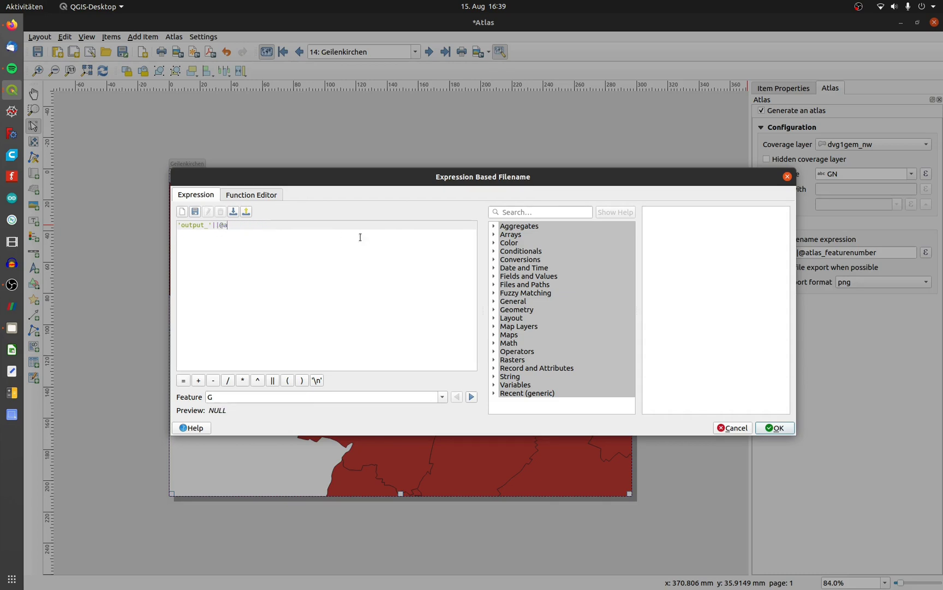
type("page")
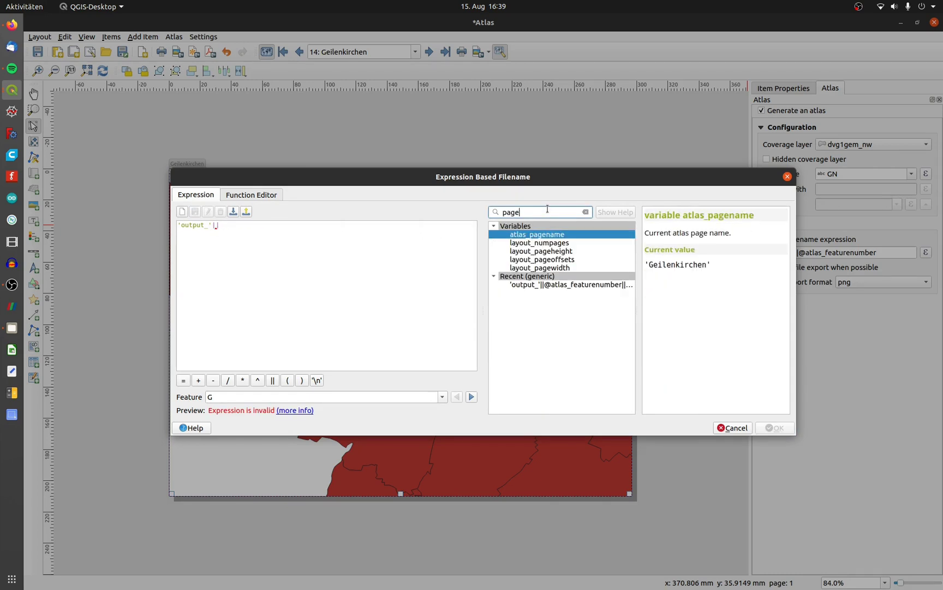
double_click(535, 234)
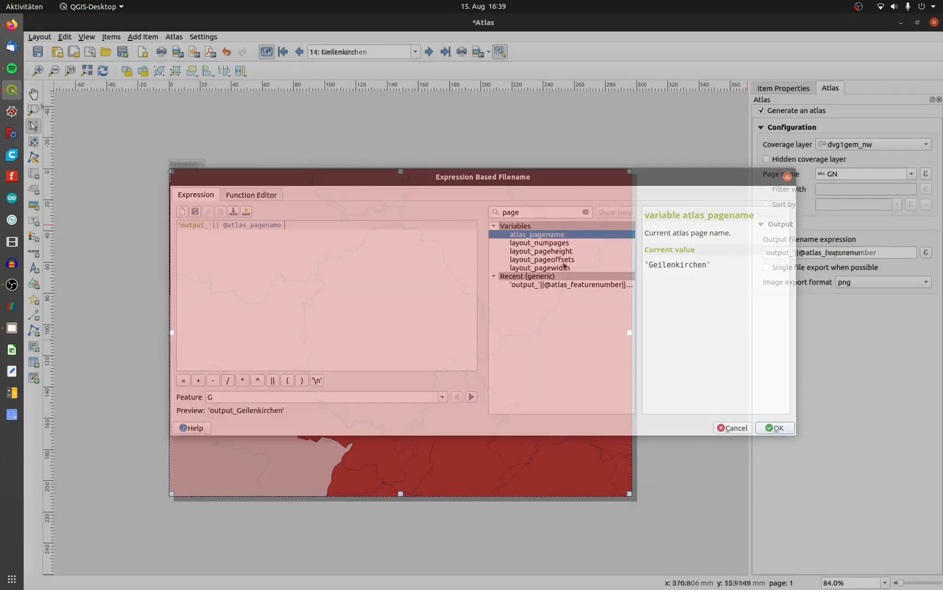
left_click(775, 427)
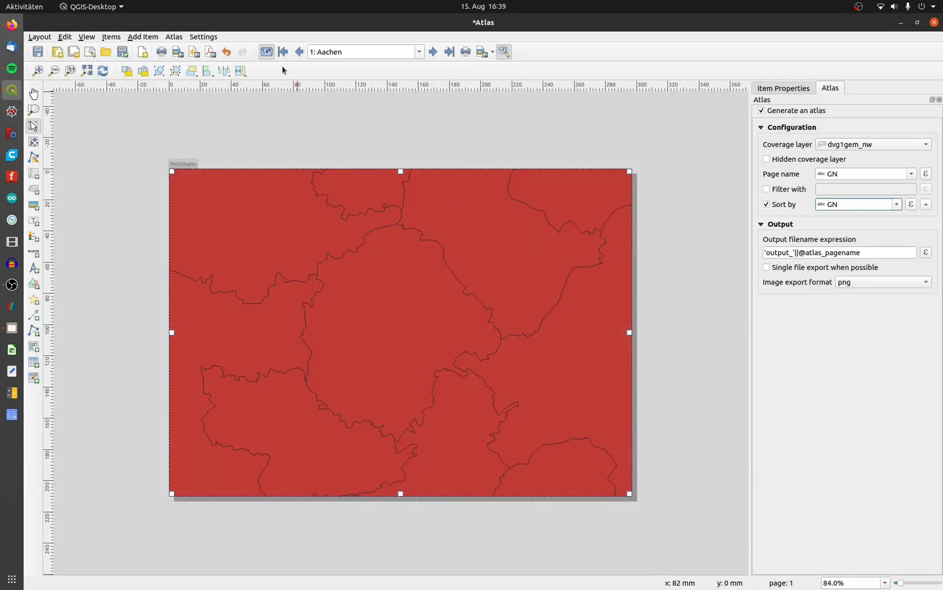
left_click(433, 51)
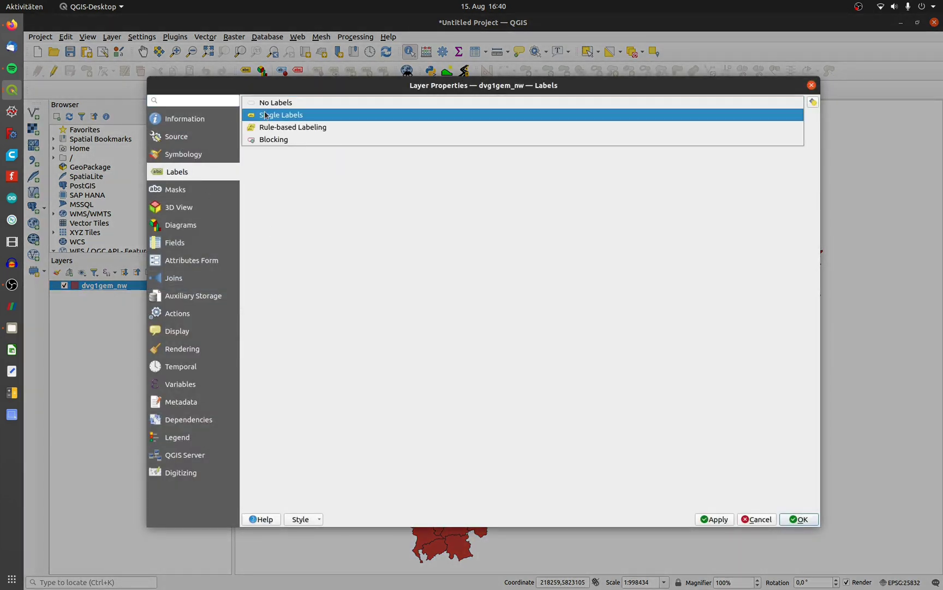
Label the dvg1gem_nw layer with single labels showing the GN field
left_click(281, 114)
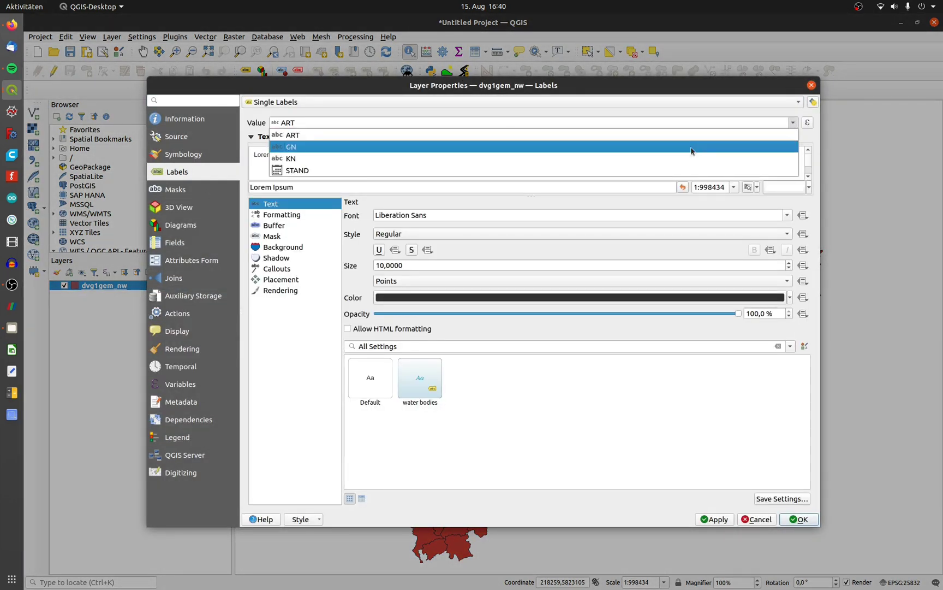
left_click(292, 146)
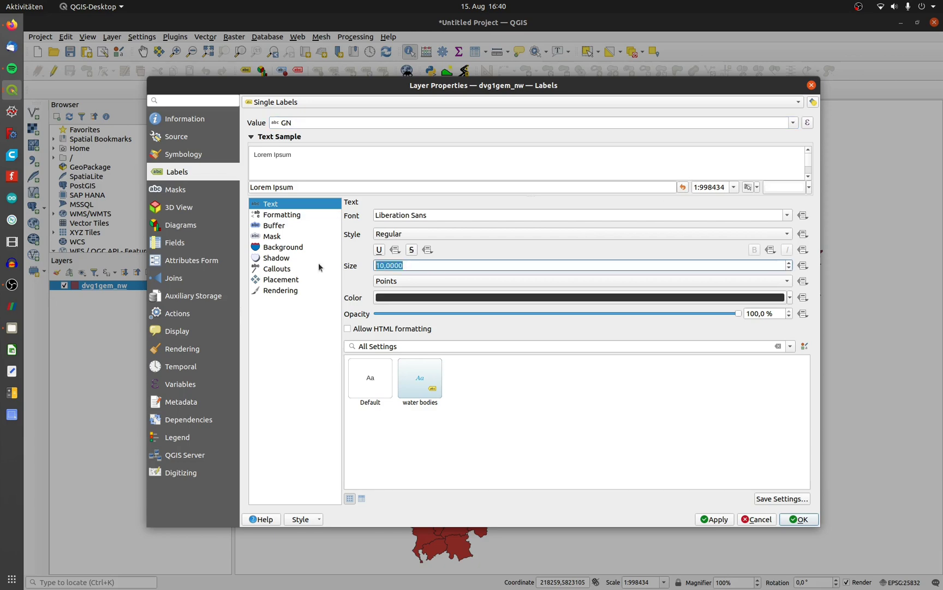